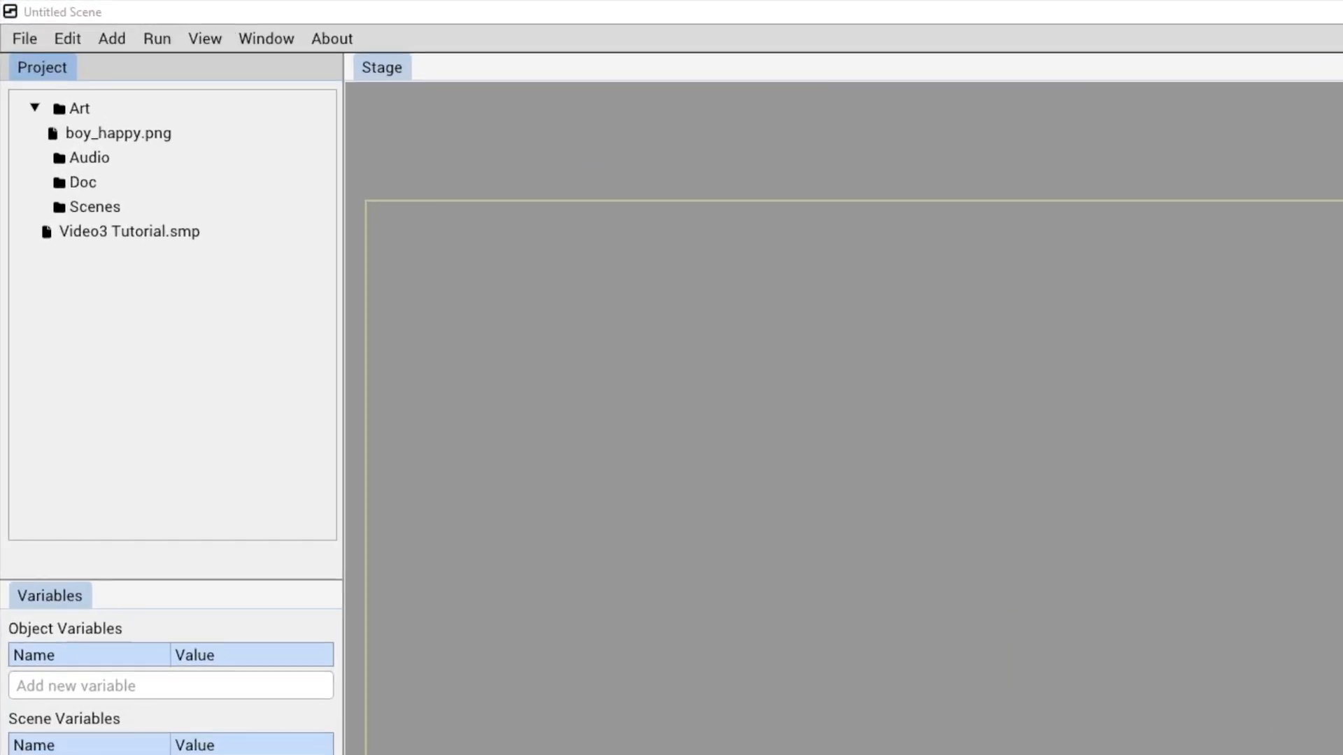
- Add the boy_happy.png image from the Project panel to the scene as a stage object
{"action": "left_click", "coordinate": [118, 132]}
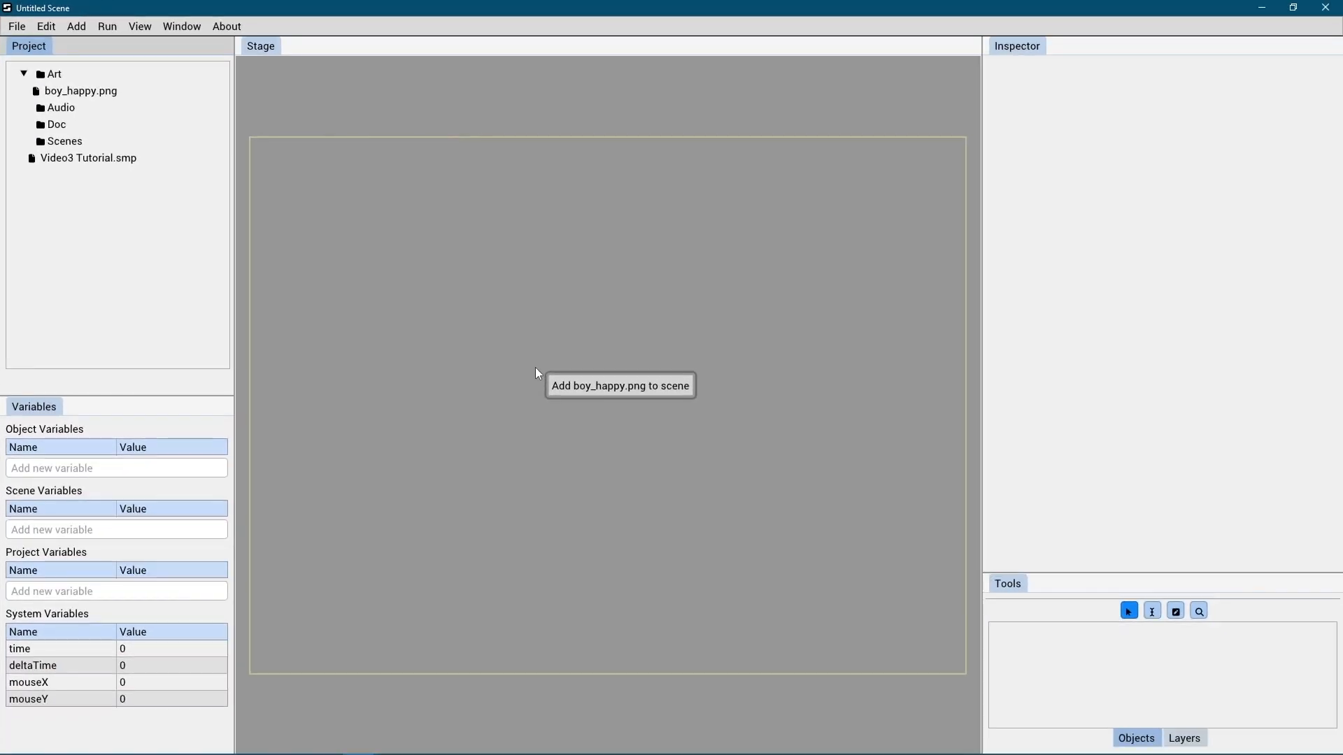
{"action": "left_click", "coordinate": [619, 386]}
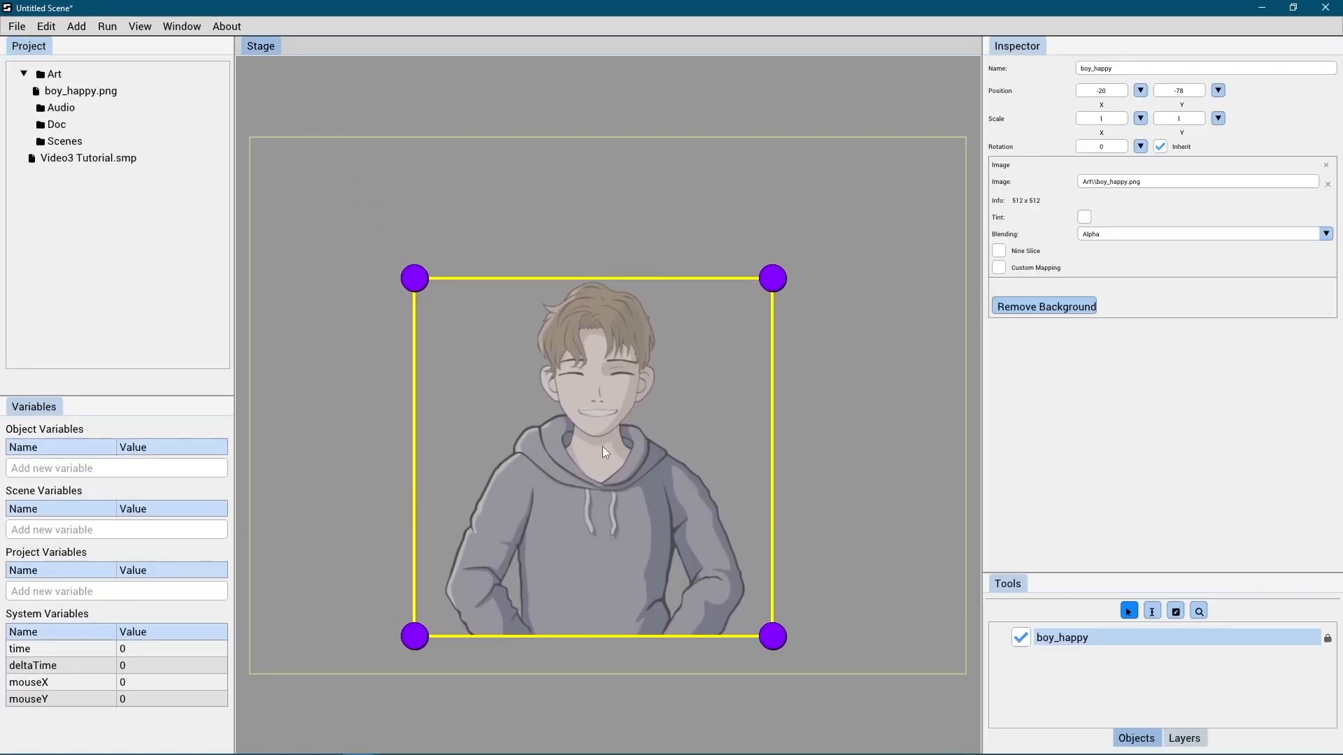
{"action": "left_click", "coordinate": [386, 313]}
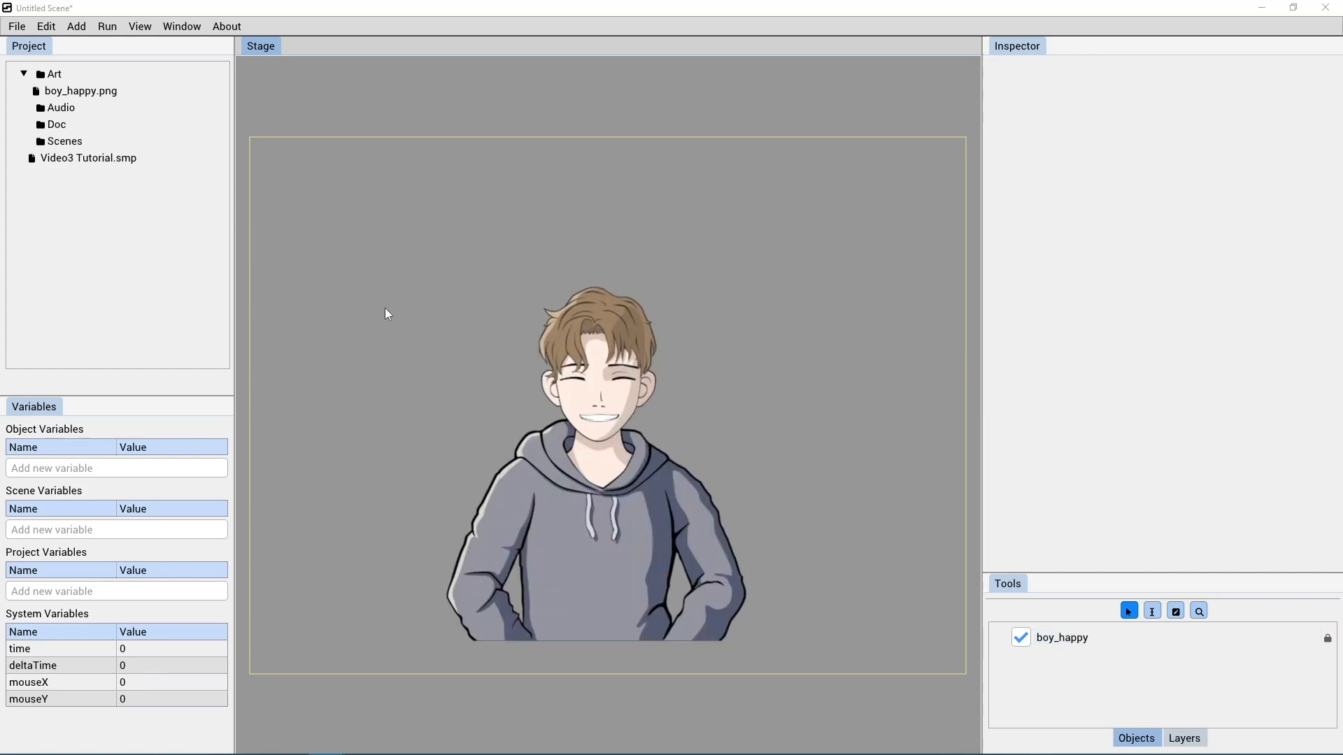
- Select boy_happy, attach an Animation component and stretch the character slightly taller
{"action": "left_click", "coordinate": [81, 90]}
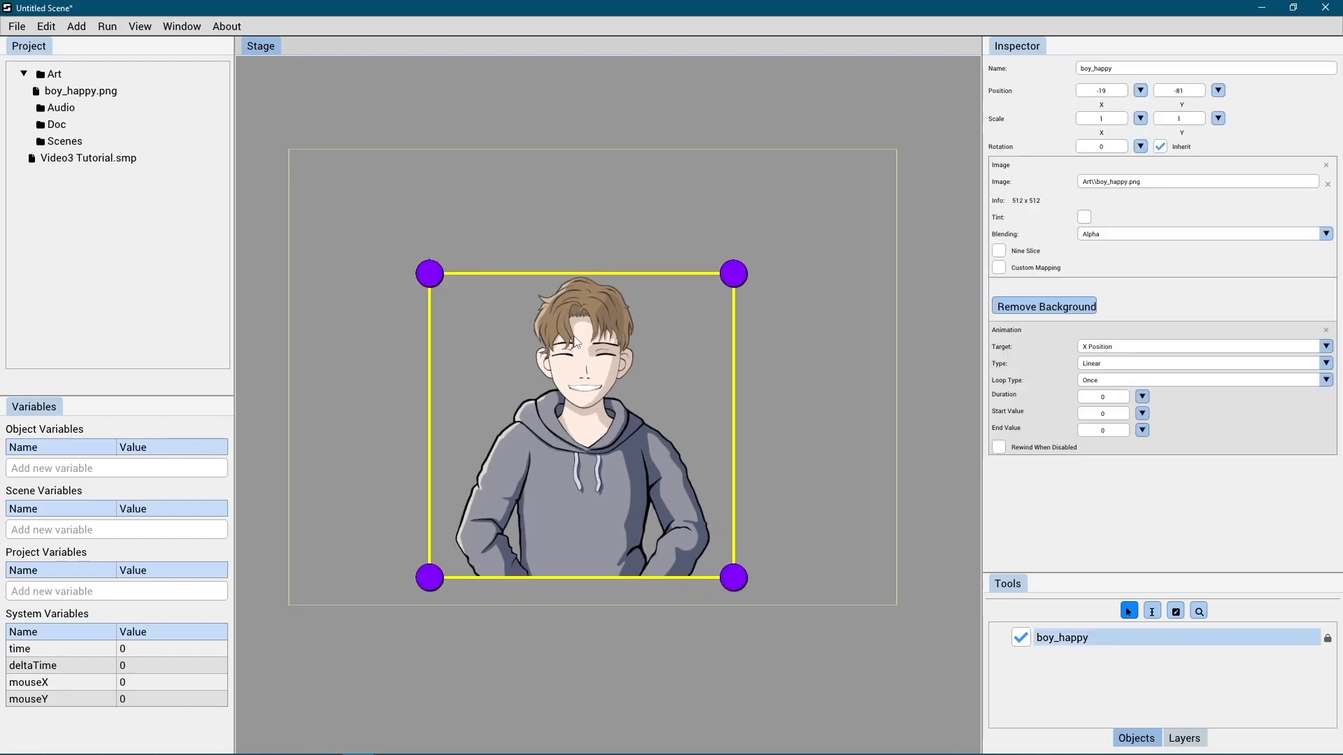
{"action": "left_click_drag", "start_coordinate": [429, 272], "coordinate": [405, 249]}
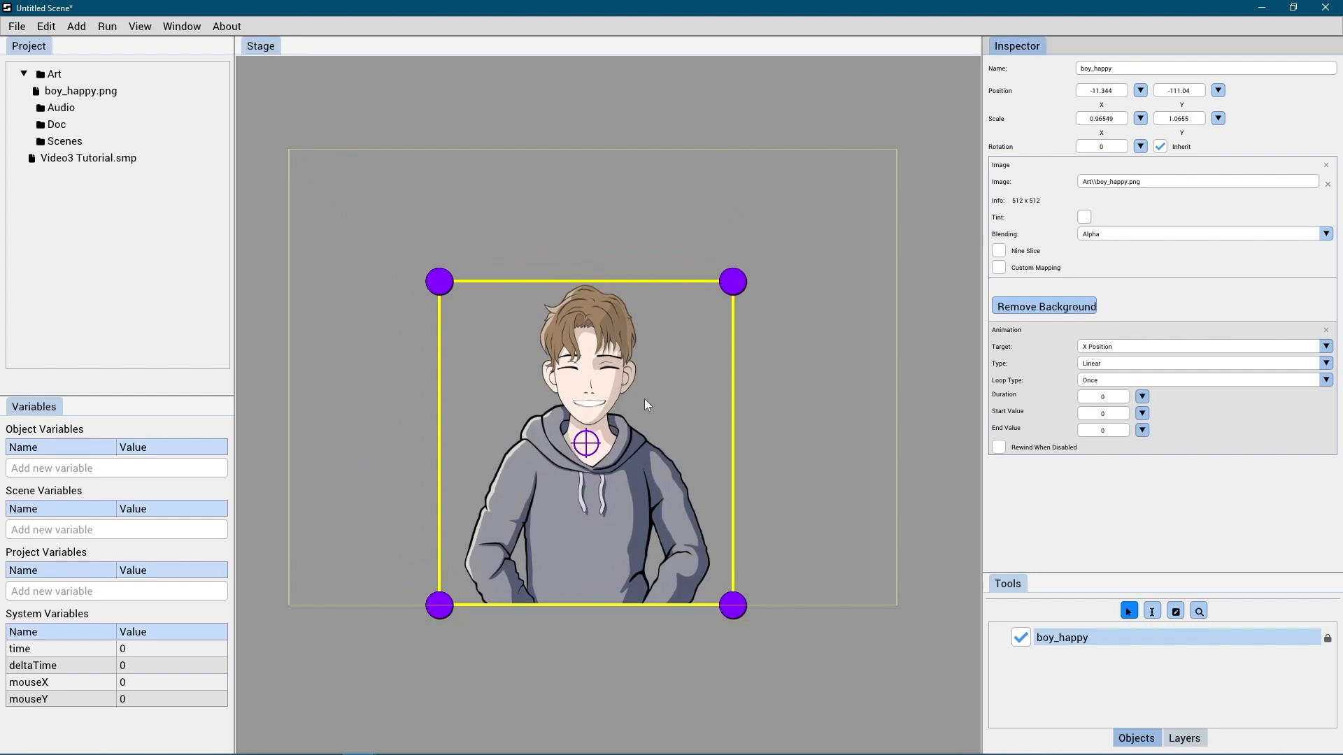
{"action": "mouse_move", "coordinate": [552, 472]}
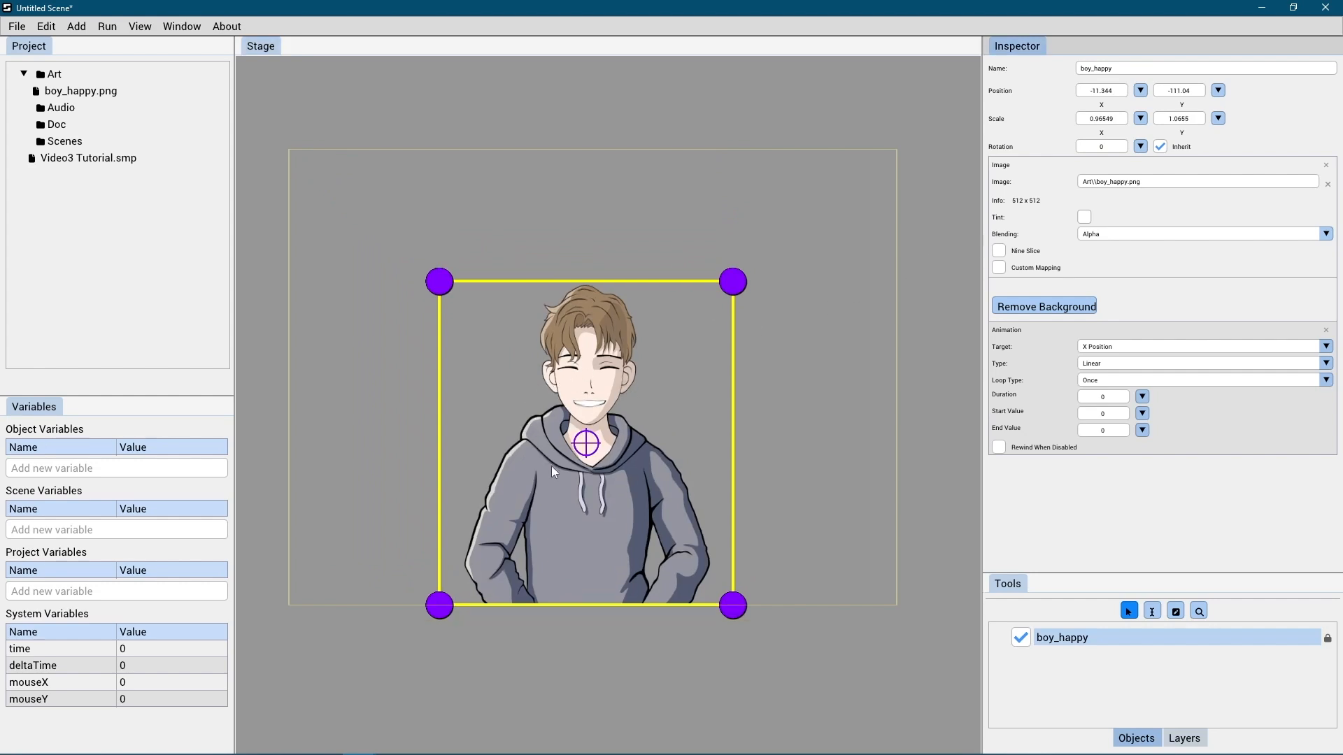
{"action": "mouse_move", "coordinate": [553, 472]}
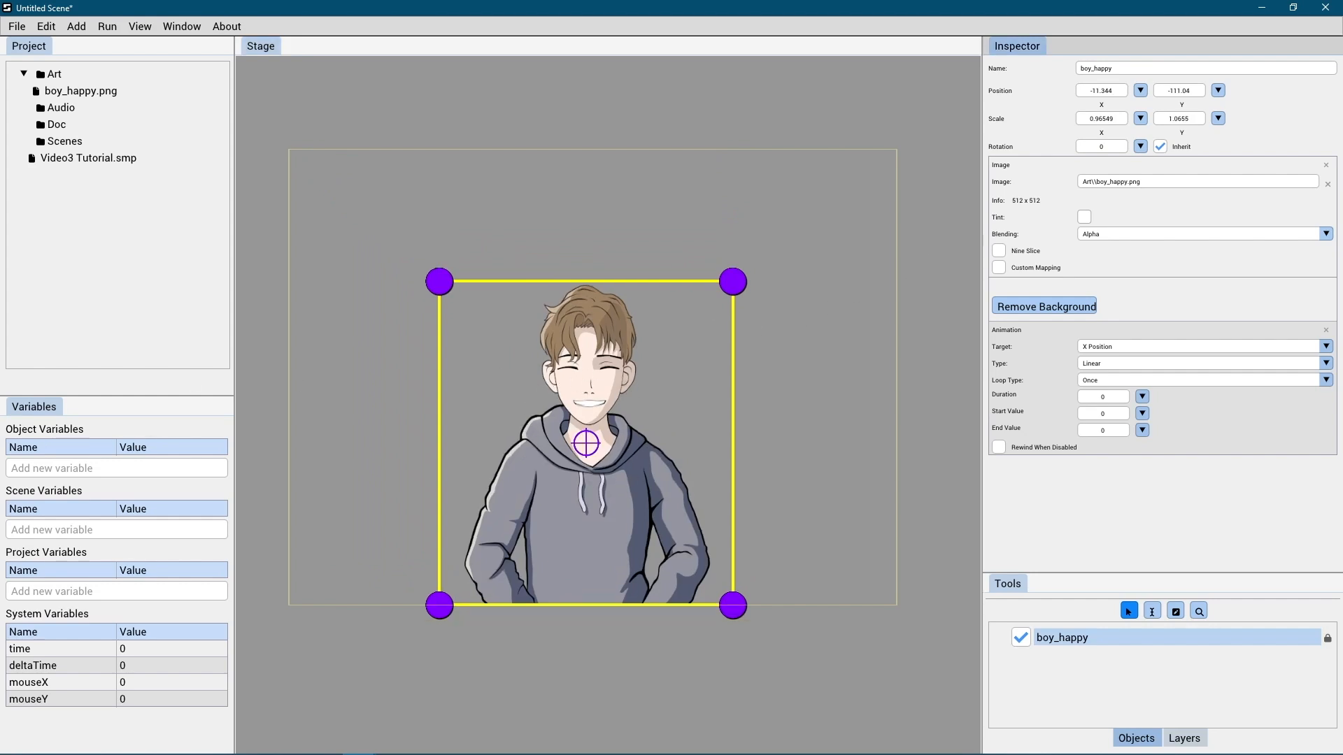
{"action": "mouse_move", "coordinate": [578, 460]}
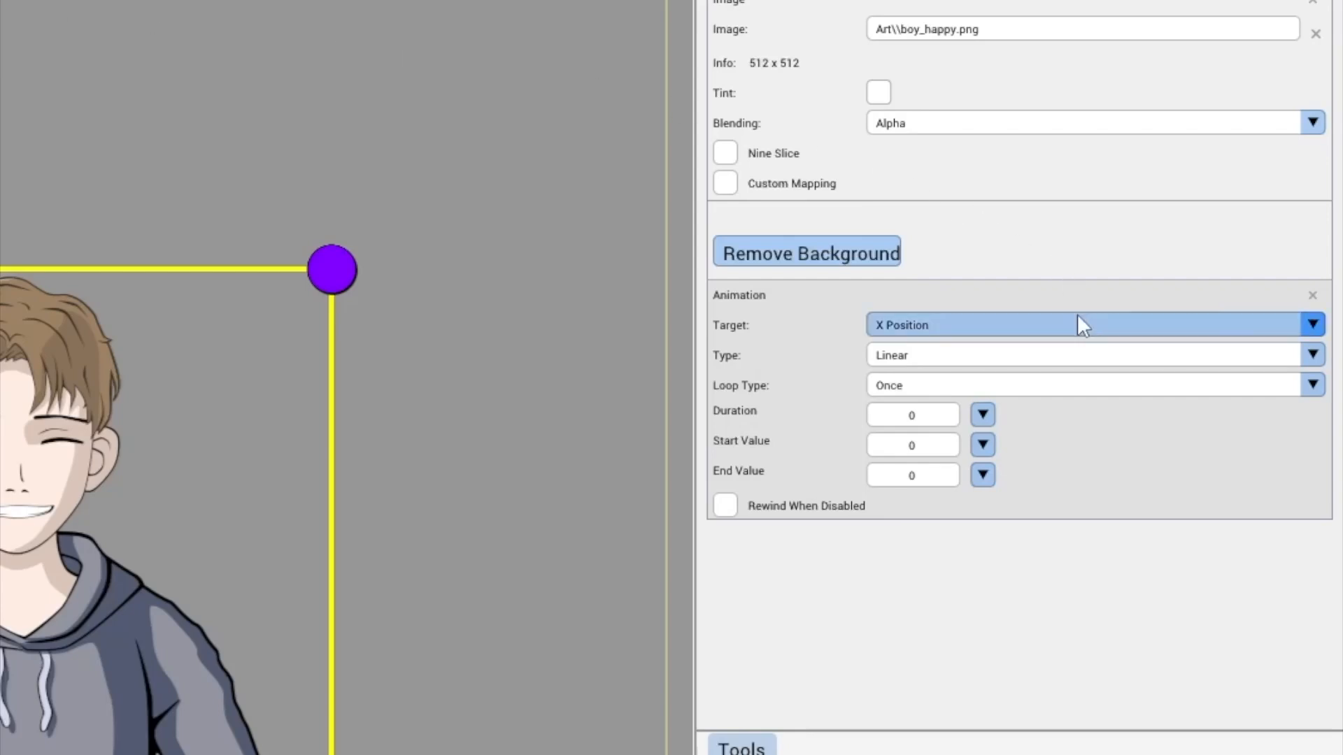
- Set the animation's Target to Scale Y instead of X Position
{"action": "left_click", "coordinate": [1310, 324]}
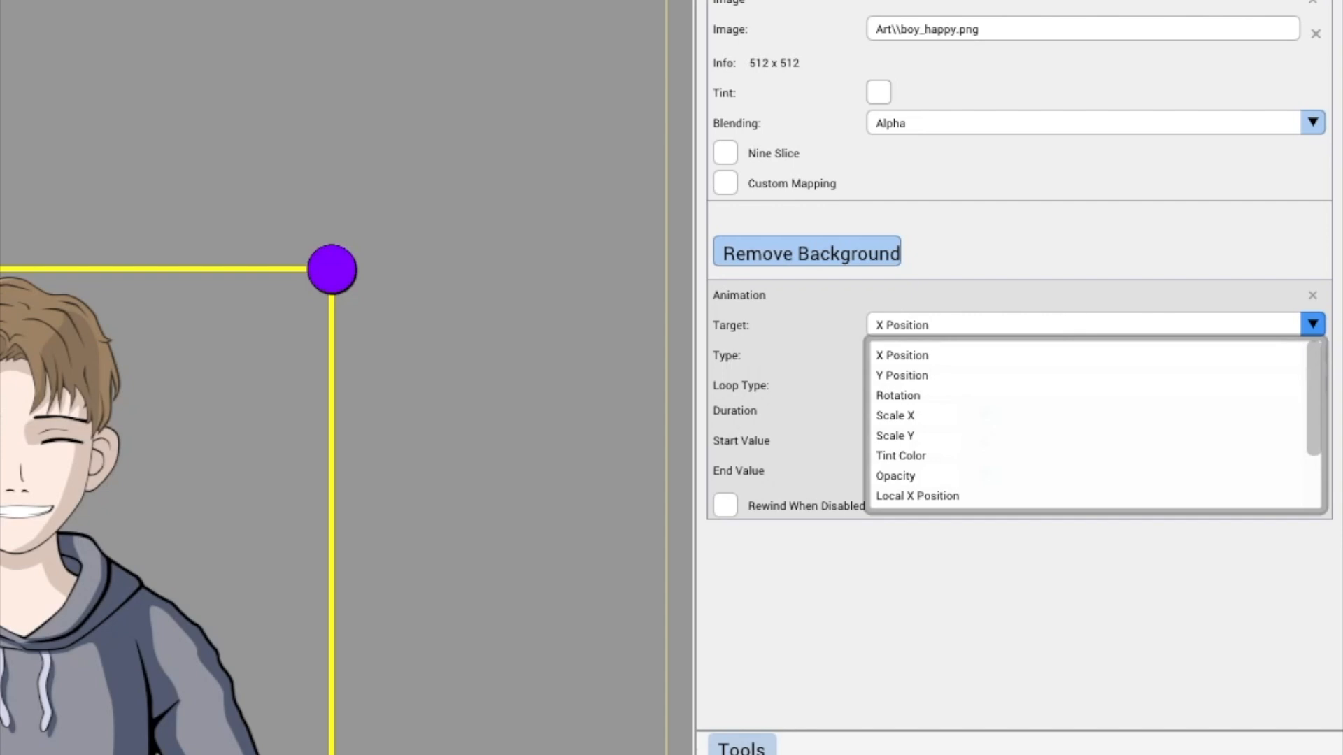
{"action": "left_click", "coordinate": [893, 435]}
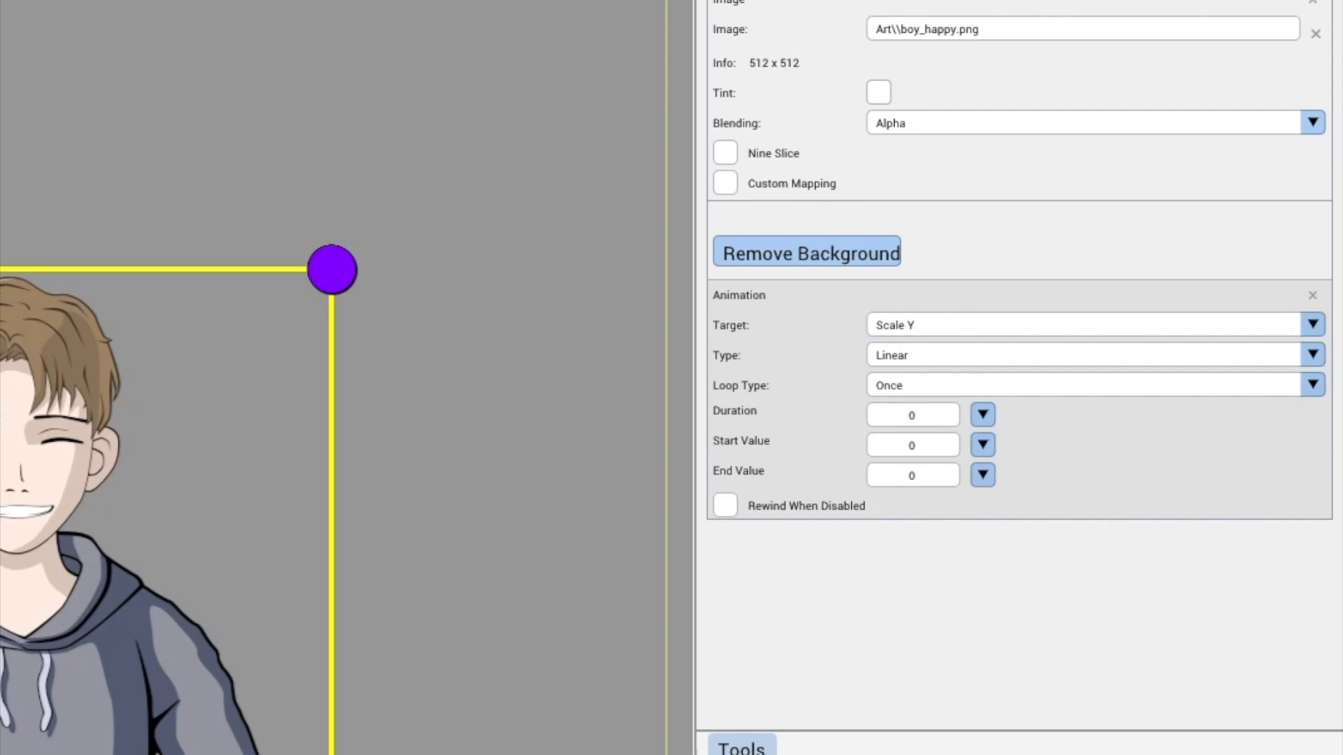
{"action": "mouse_move", "coordinate": [969, 214]}
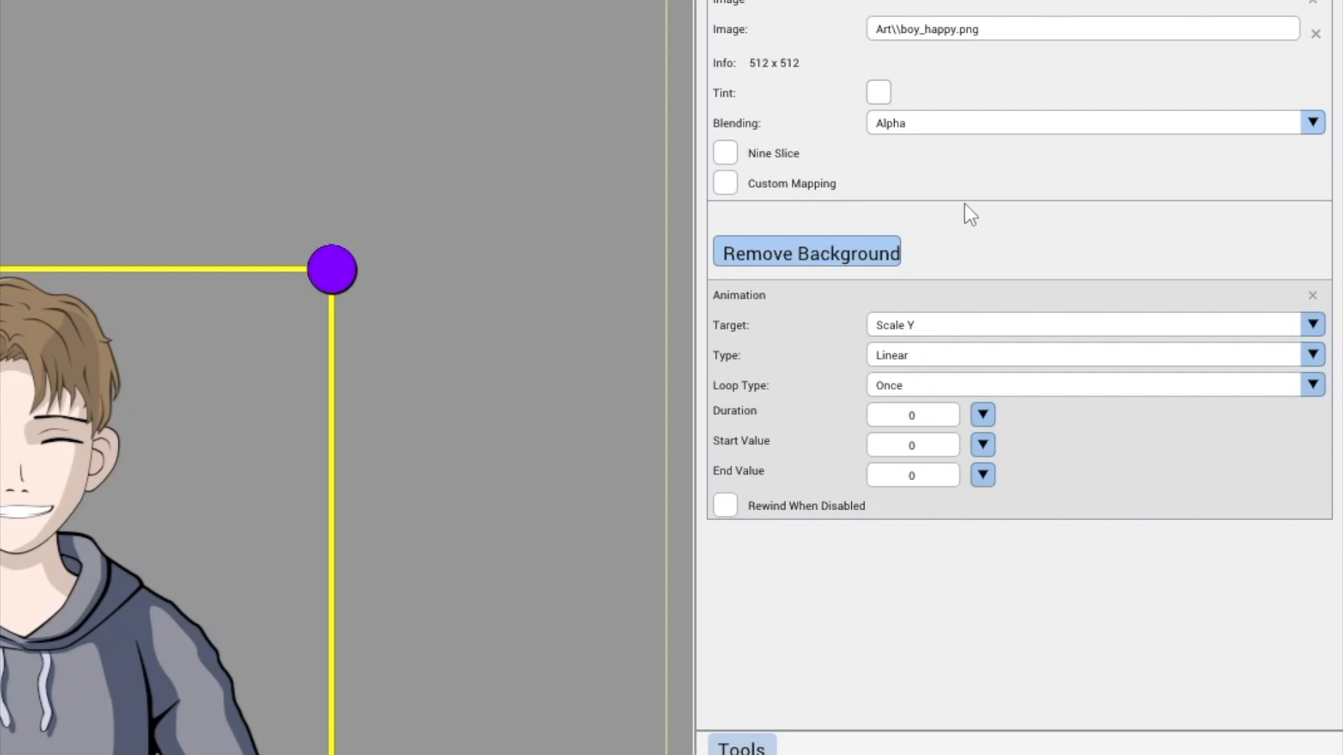
{"action": "left_click", "coordinate": [1314, 354]}
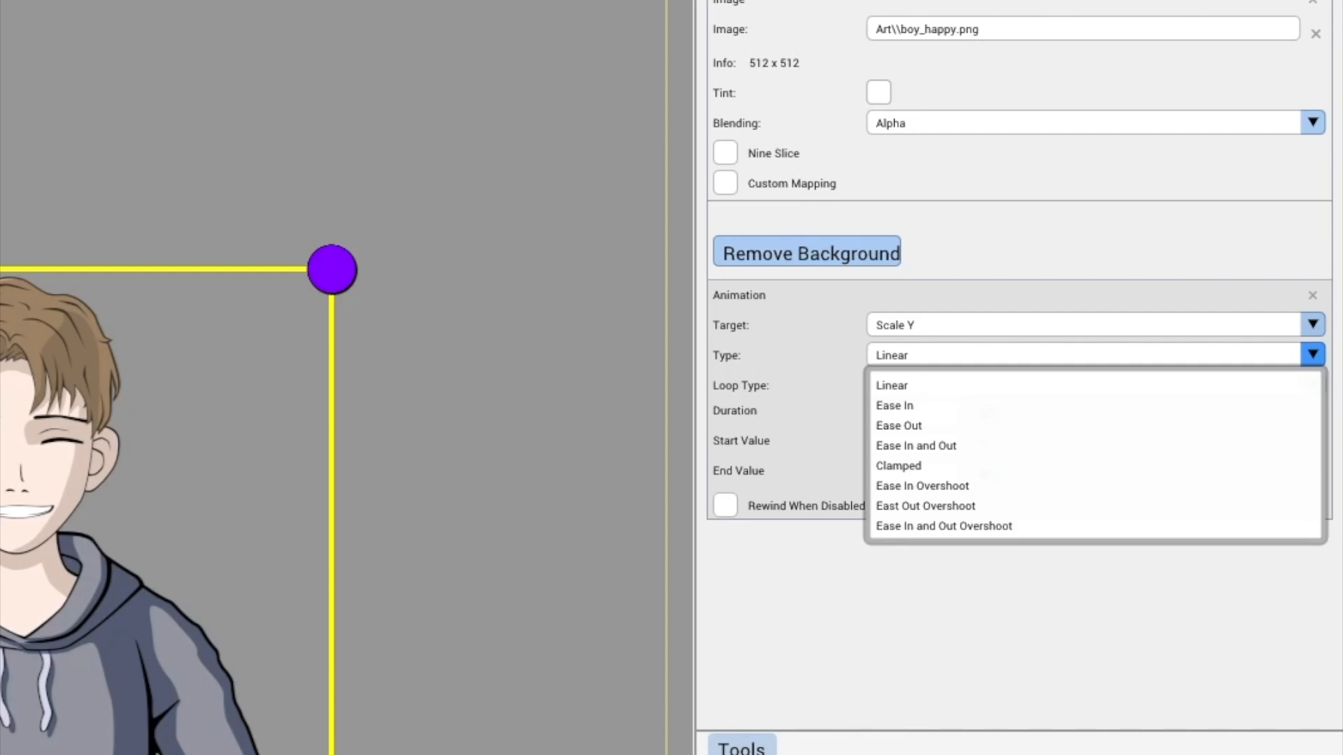
- Make the Scale Y animation use Ease In and Out easing with a Ping Pong loop
{"action": "left_click", "coordinate": [914, 445]}
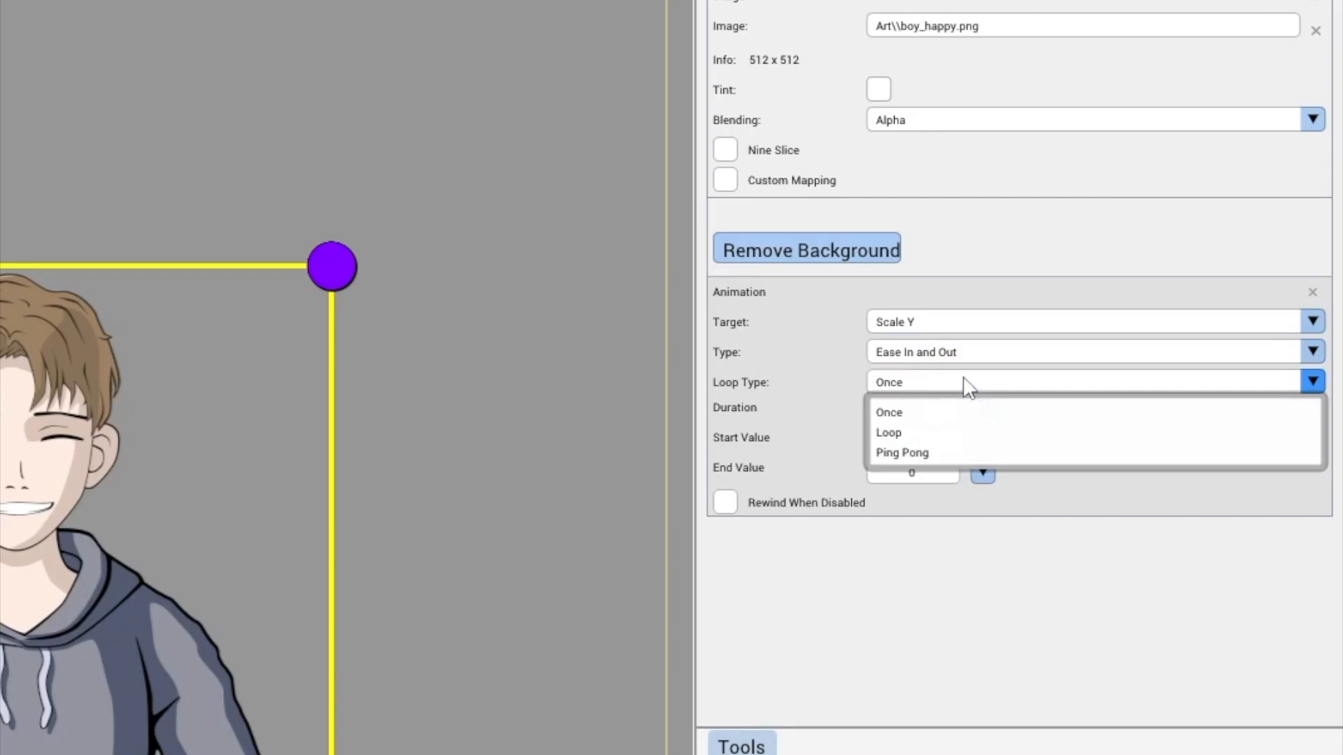
{"action": "left_click", "coordinate": [902, 452]}
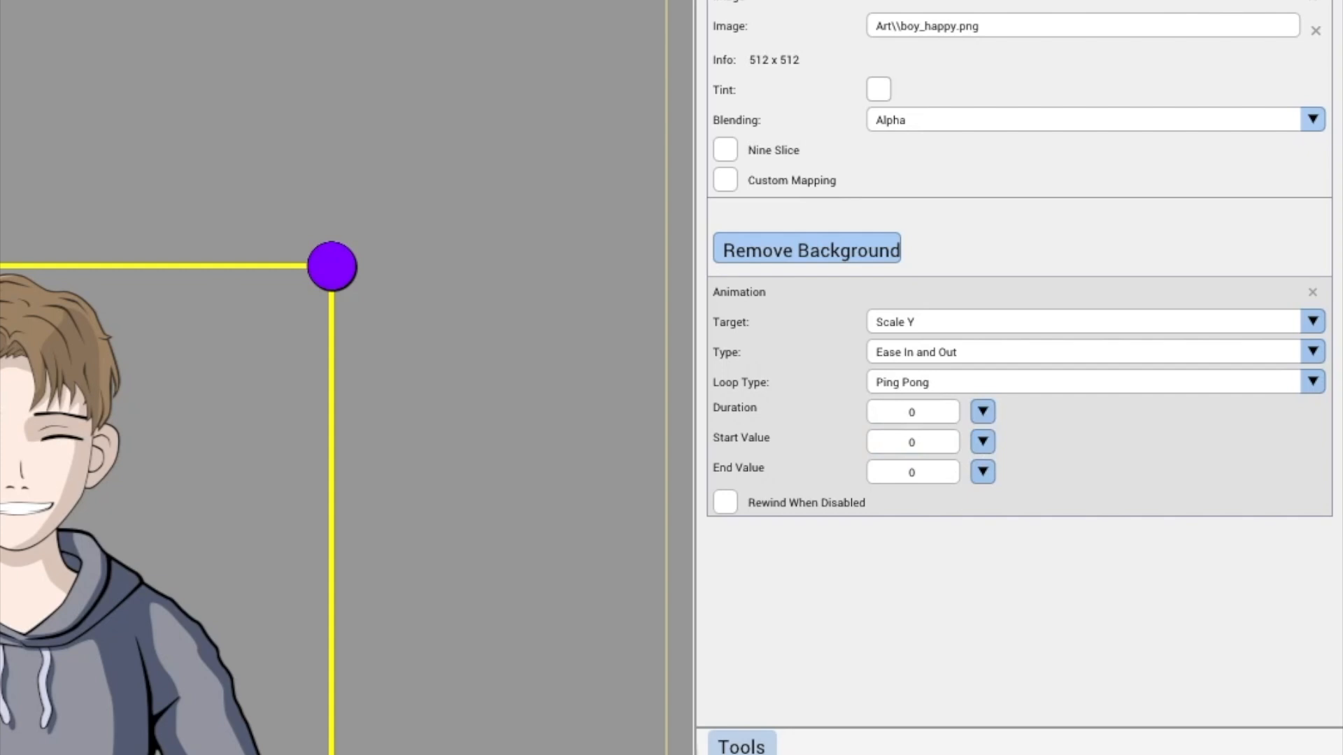
{"action": "mouse_move", "coordinate": [432, 160]}
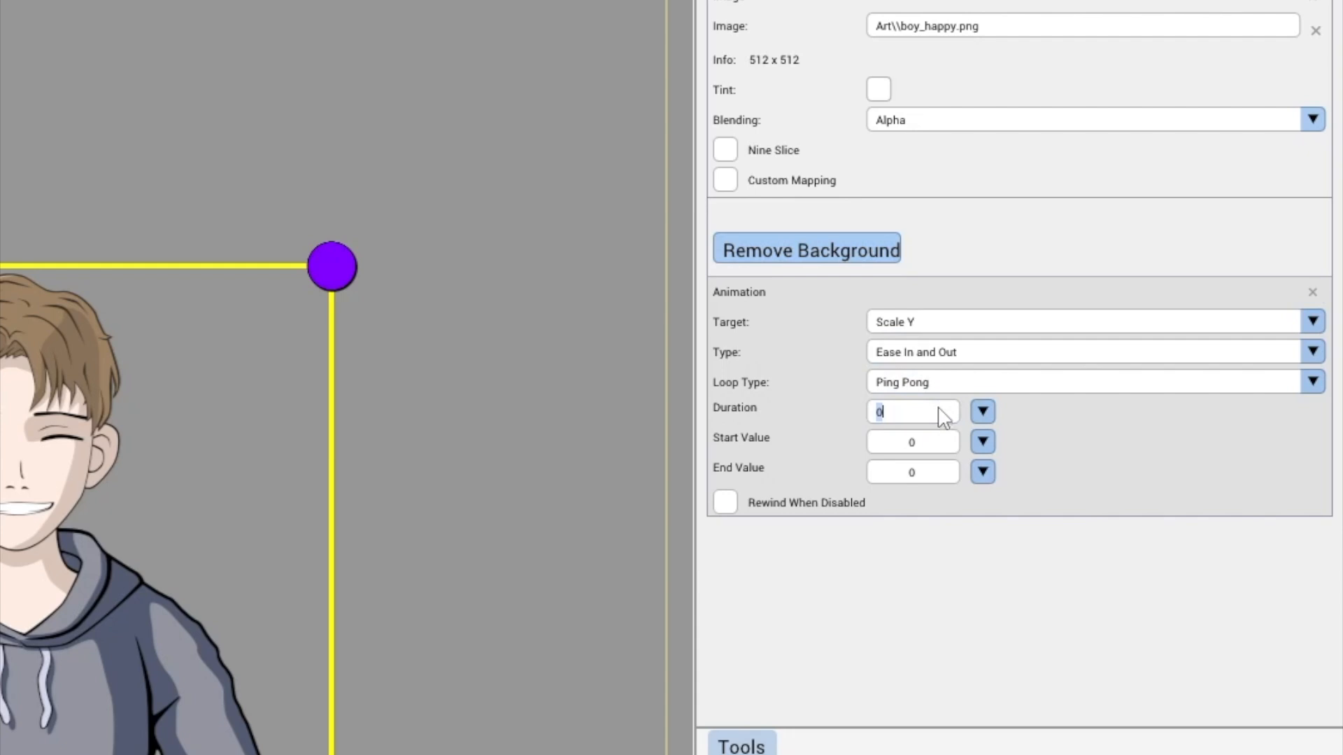
- Give the Scale Y animation duration 1, start value 1 and end value 1.1
{"action": "type", "text": "1"}
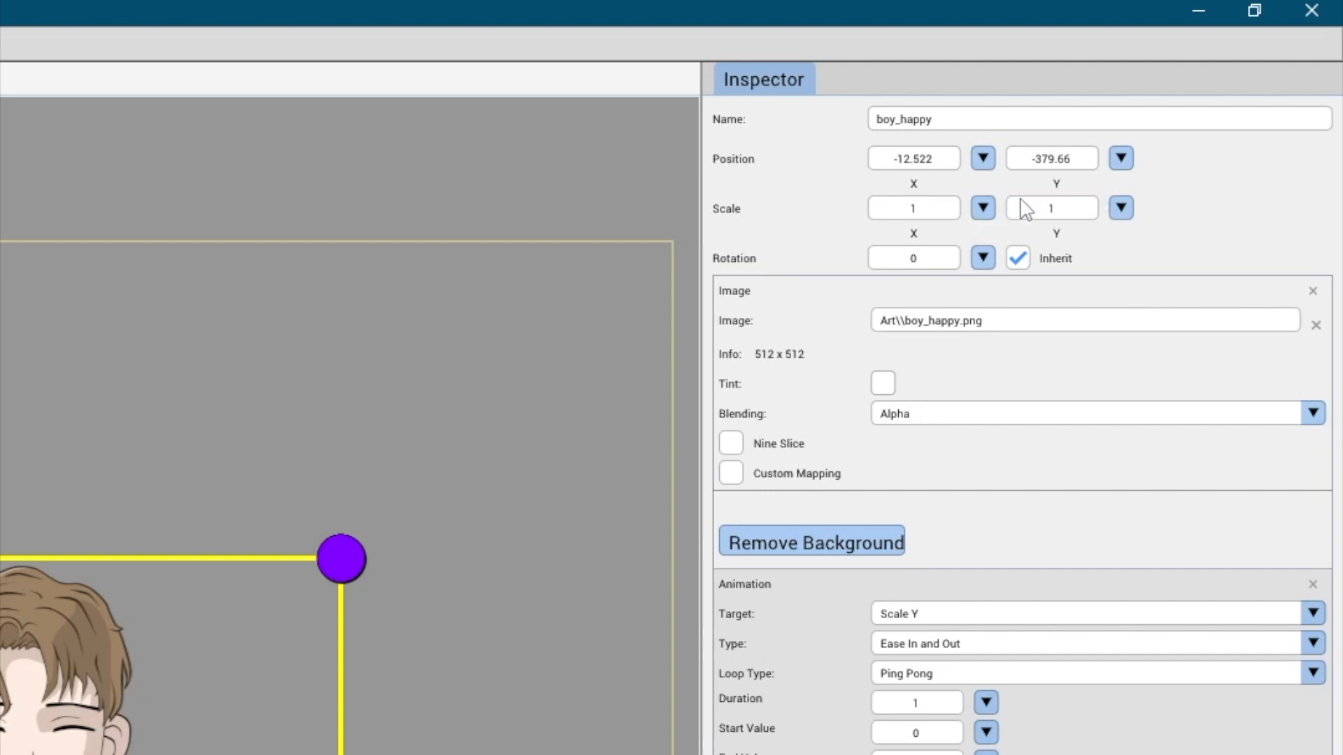
{"action": "mouse_move", "coordinate": [898, 234]}
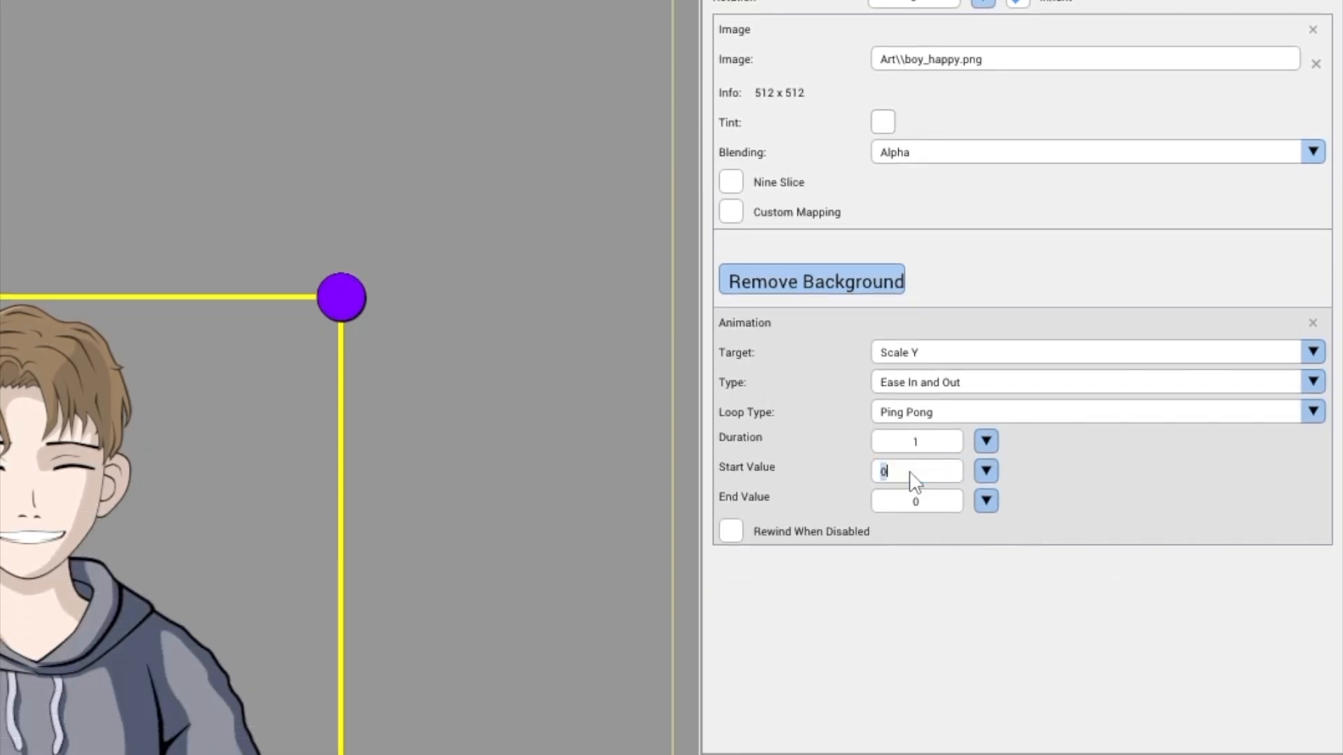
{"action": "type", "text": "1"}
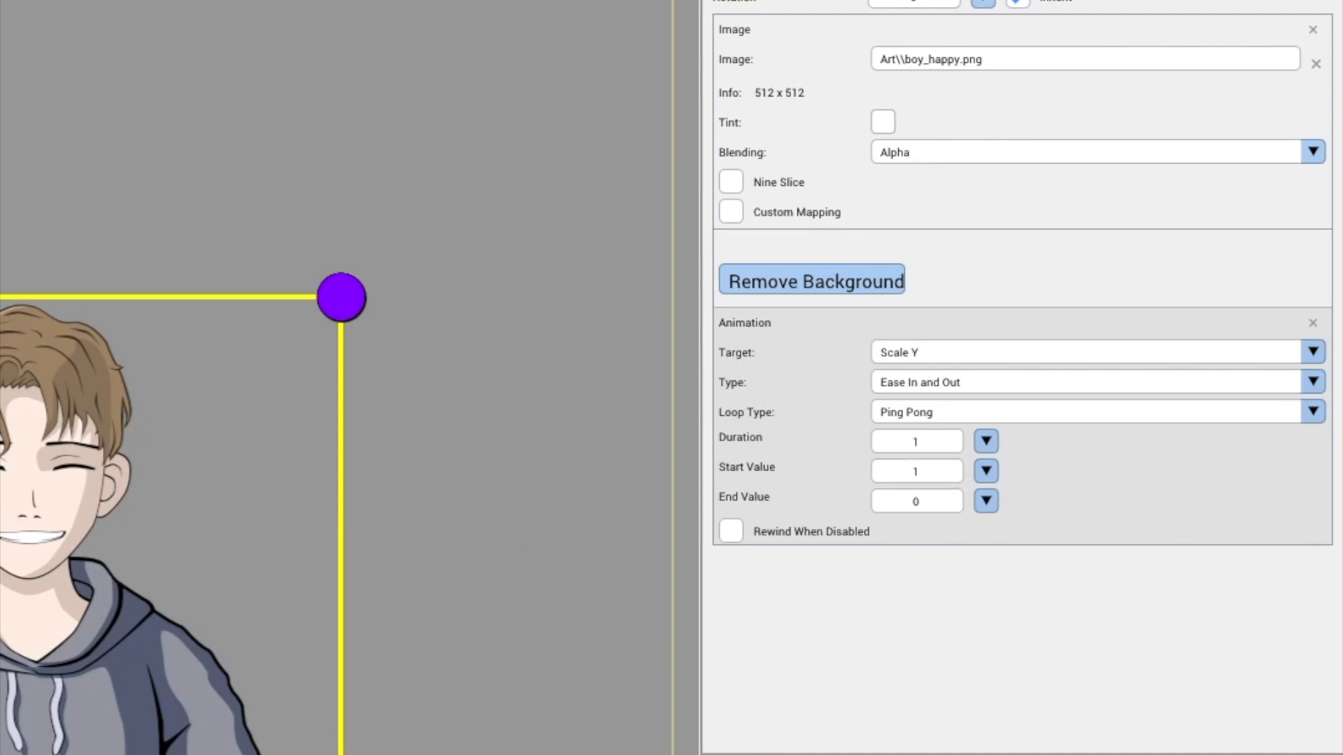
{"action": "left_click", "coordinate": [914, 501]}
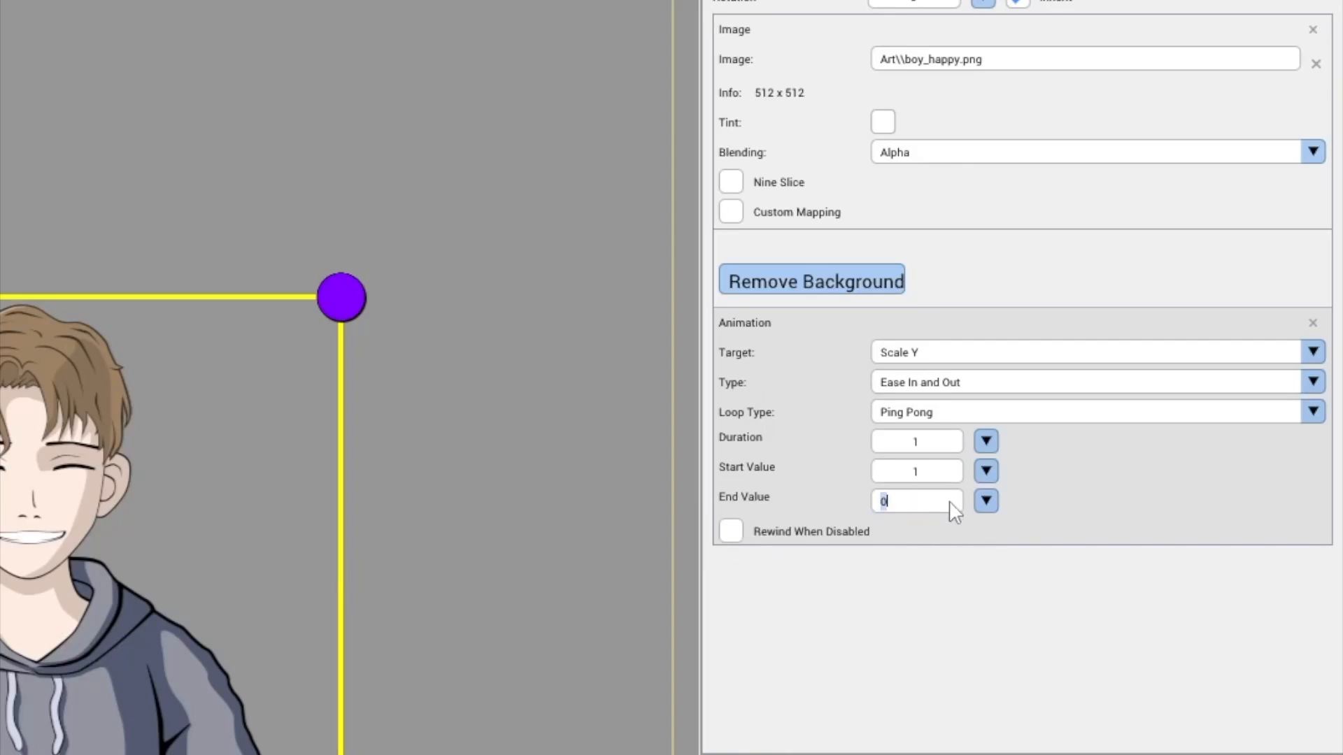
{"action": "type", "text": "1"}
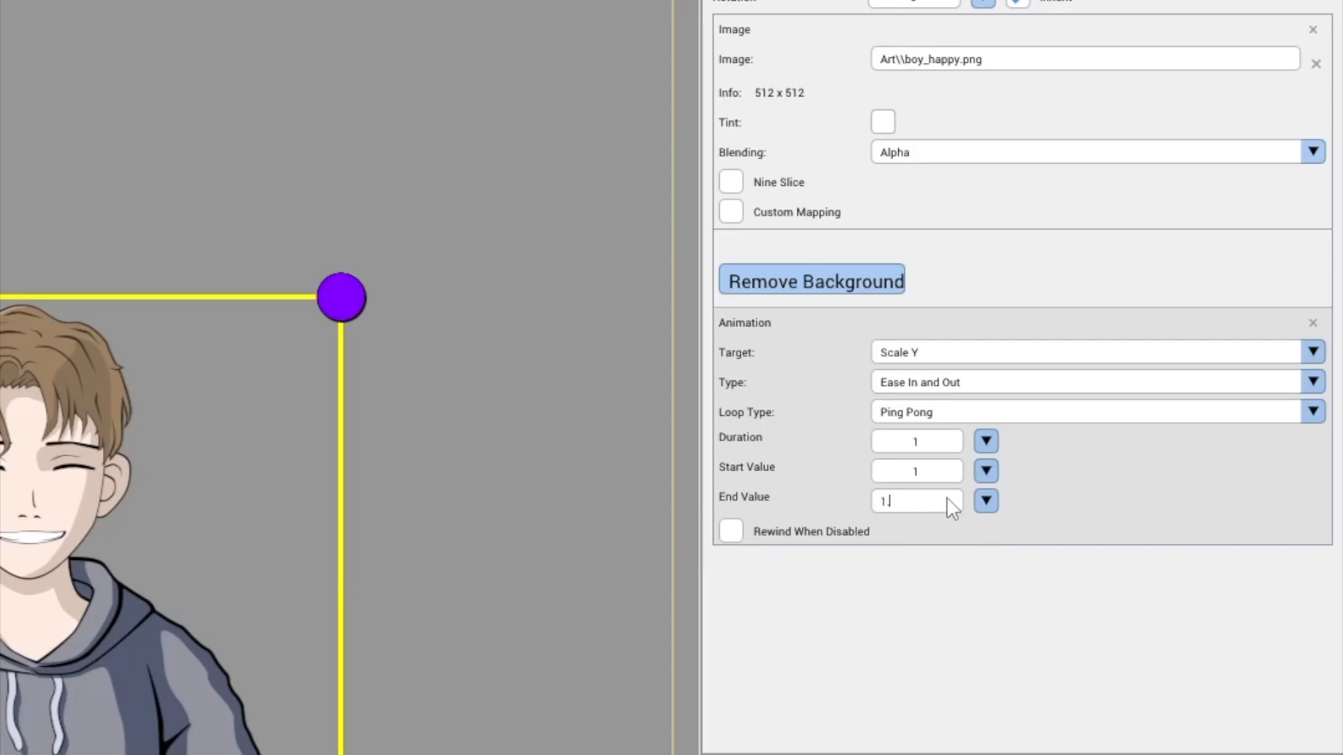
{"action": "type", "text": ".1"}
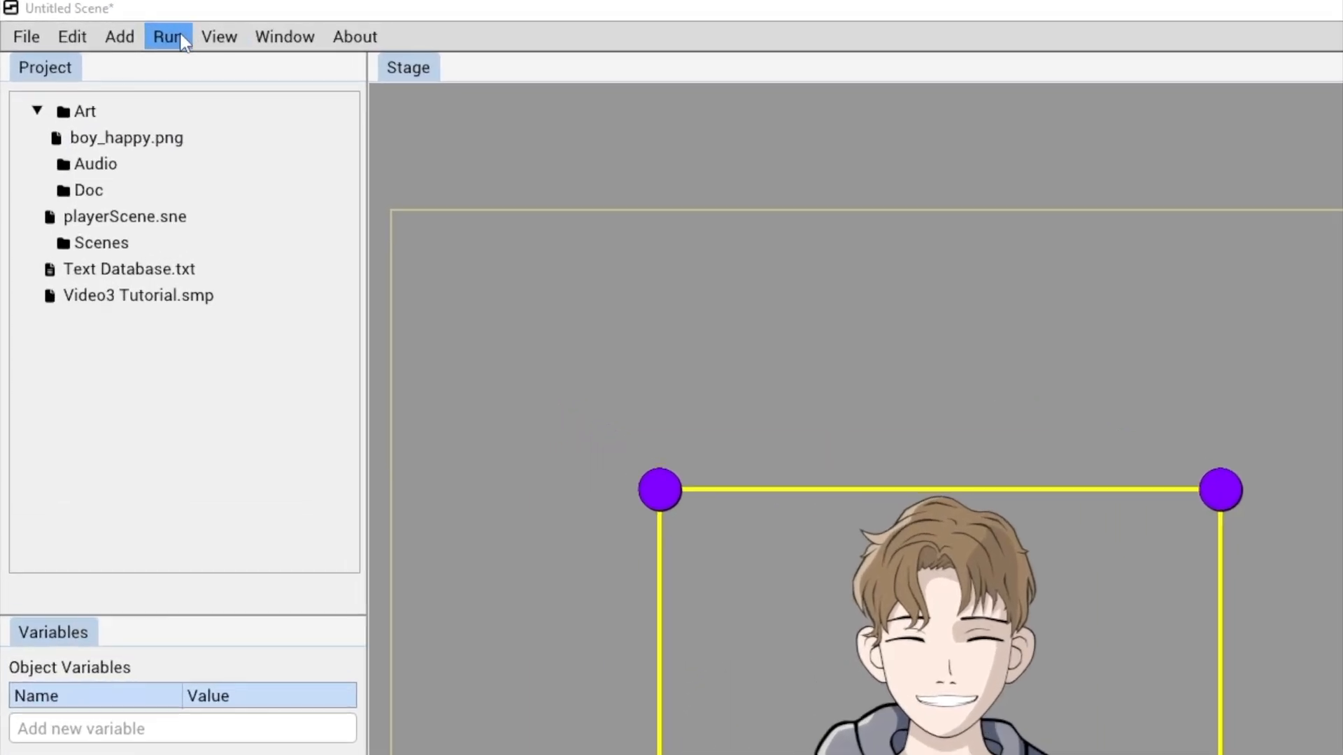
- Play the scene via Run > Play so boy_happy's breathing animation runs
{"action": "left_click", "coordinate": [167, 37]}
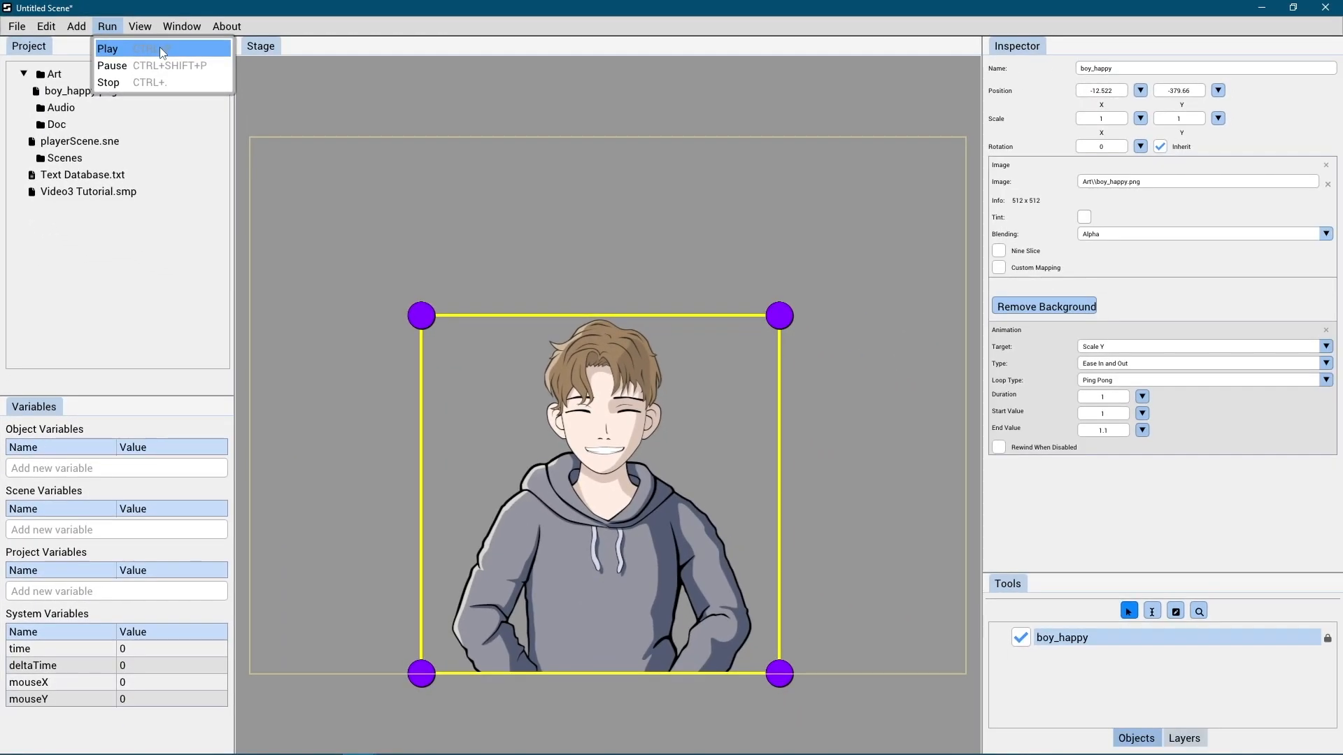
{"action": "left_click", "coordinate": [108, 47]}
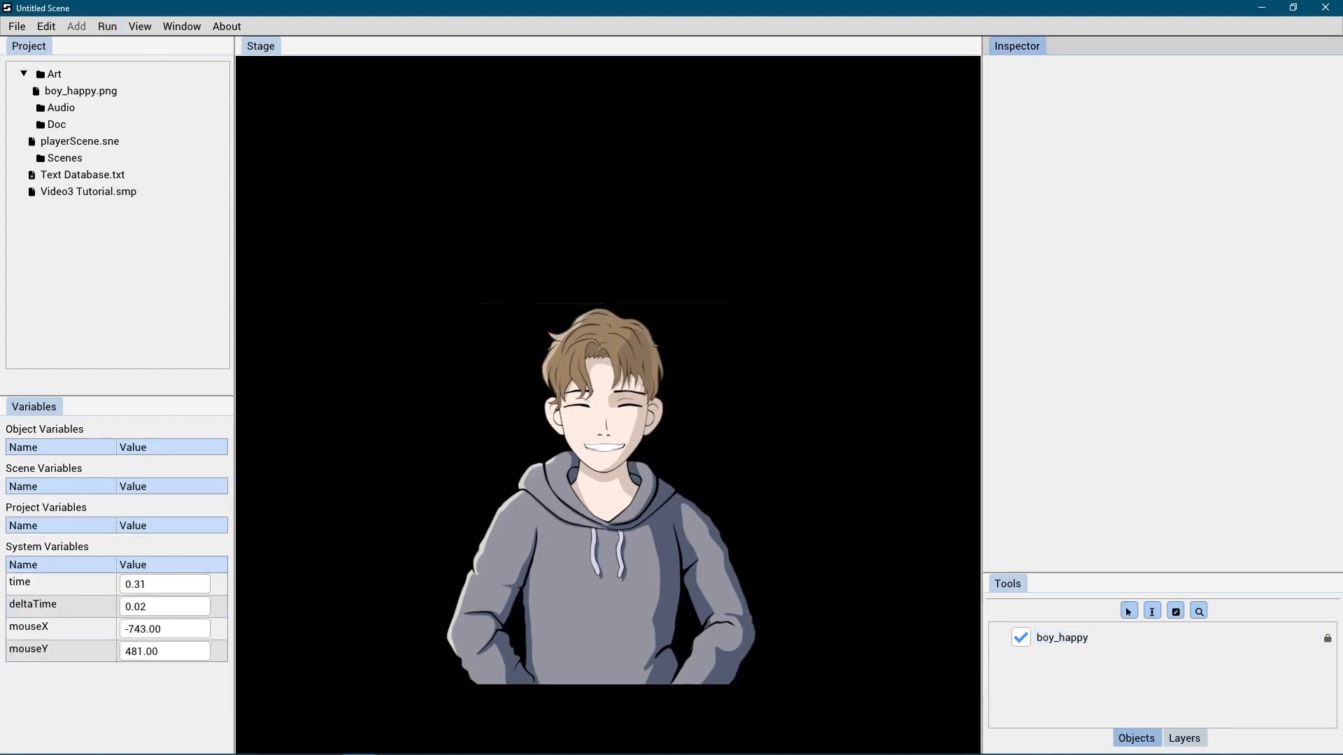